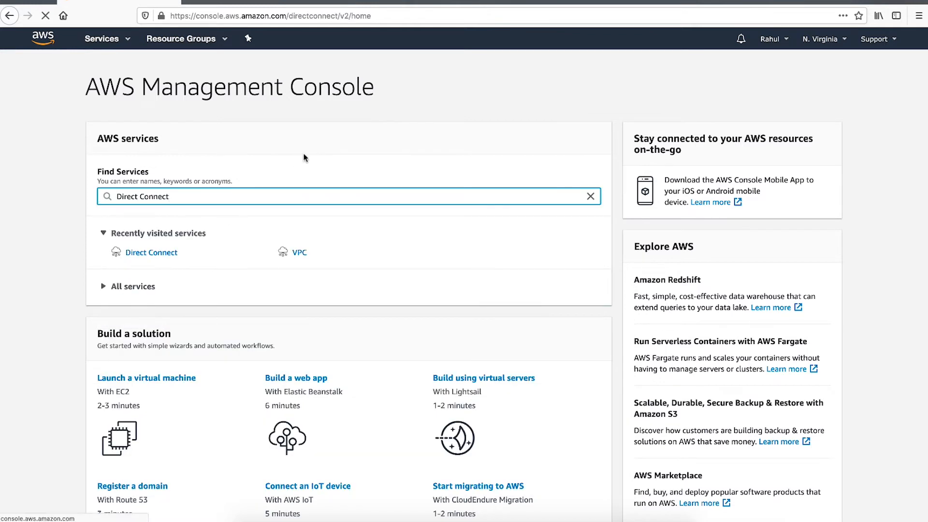
- Navigate to the Direct Connect service and its Direct Connect gateways list
{"action": "left_click", "coordinate": [151, 252]}
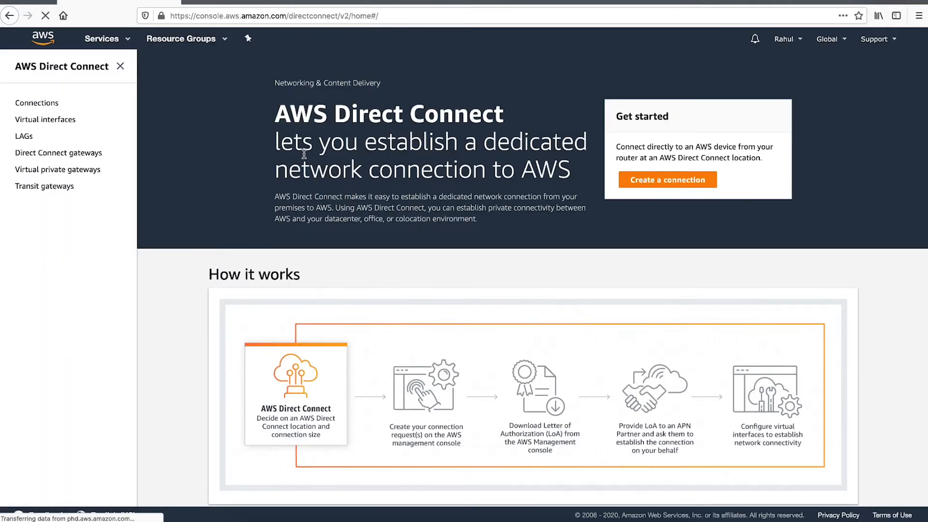
{"action": "mouse_move", "coordinate": [163, 135]}
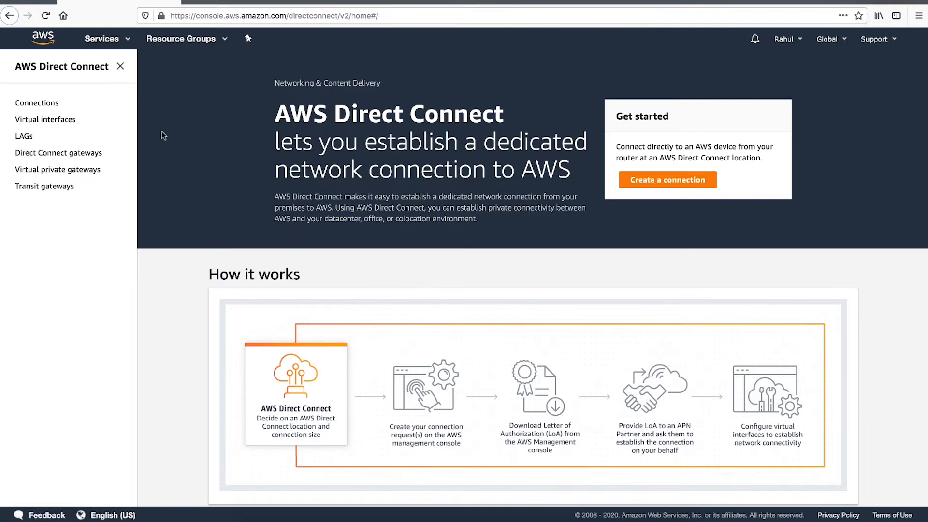
{"action": "left_click", "coordinate": [58, 153]}
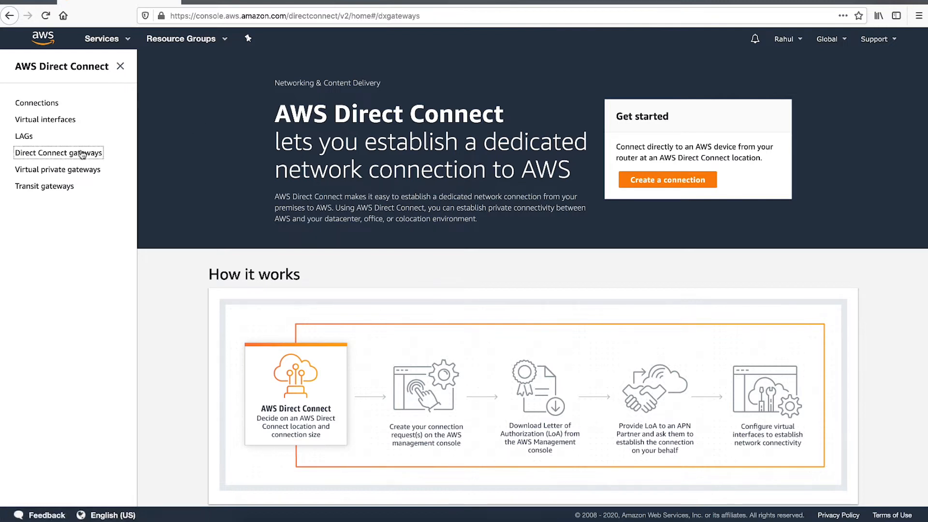
- Create Direct Connect gateway MyDXGateway with Amazon side ASN 64512
{"action": "left_click", "coordinate": [58, 153]}
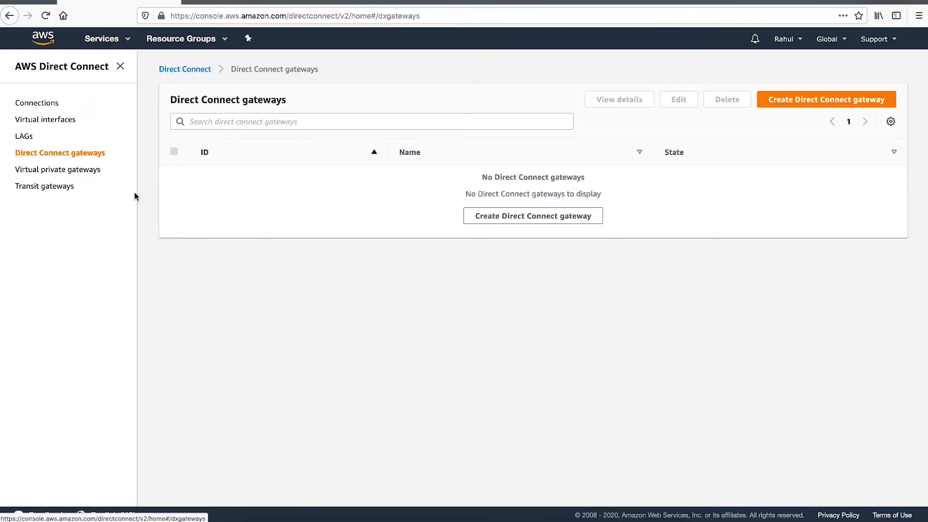
{"action": "left_click", "coordinate": [826, 98]}
{"action": "type", "text": "64512"}
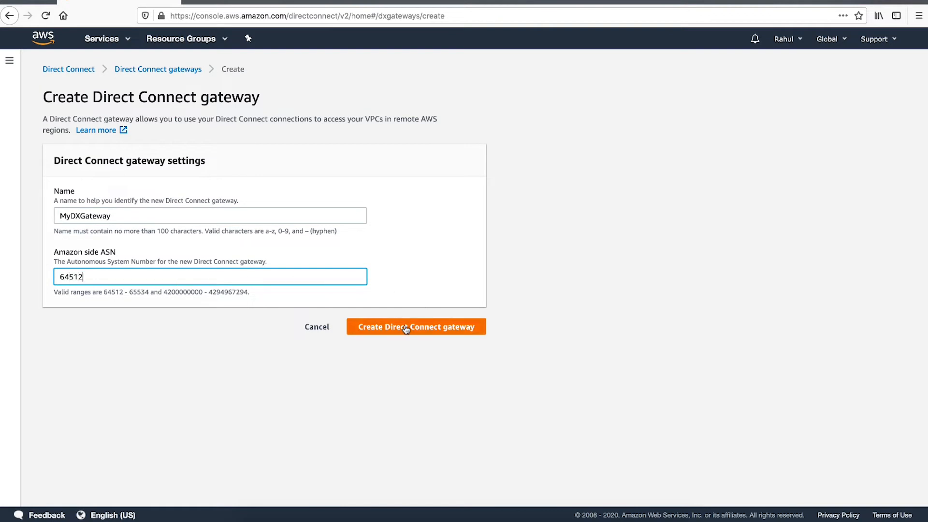
{"action": "left_click", "coordinate": [415, 327]}
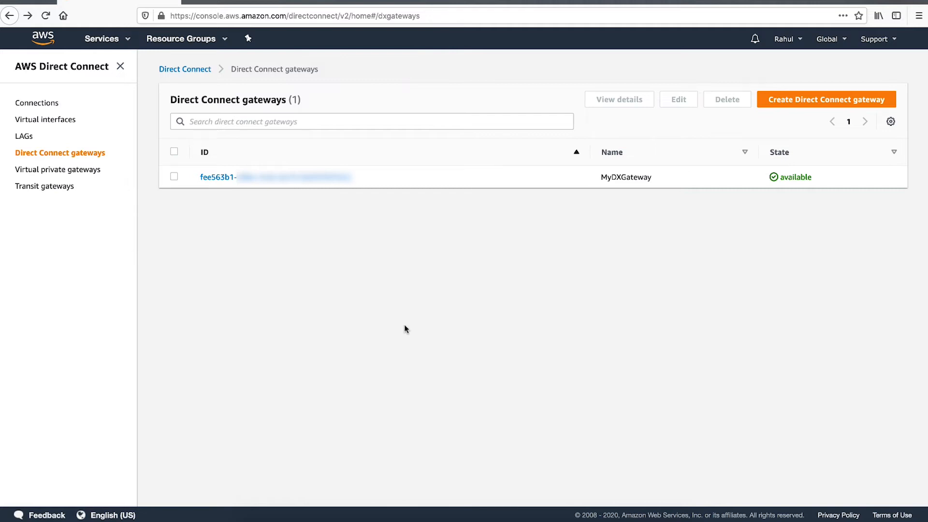
{"action": "mouse_move", "coordinate": [306, 308]}
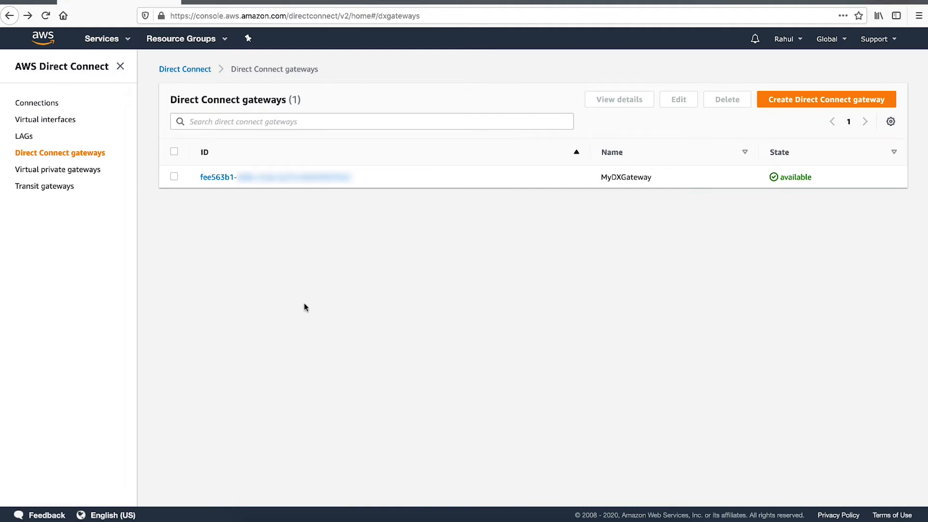
- Begin a new private virtual interface named DXVIF-DXGW
{"action": "left_click", "coordinate": [45, 119]}
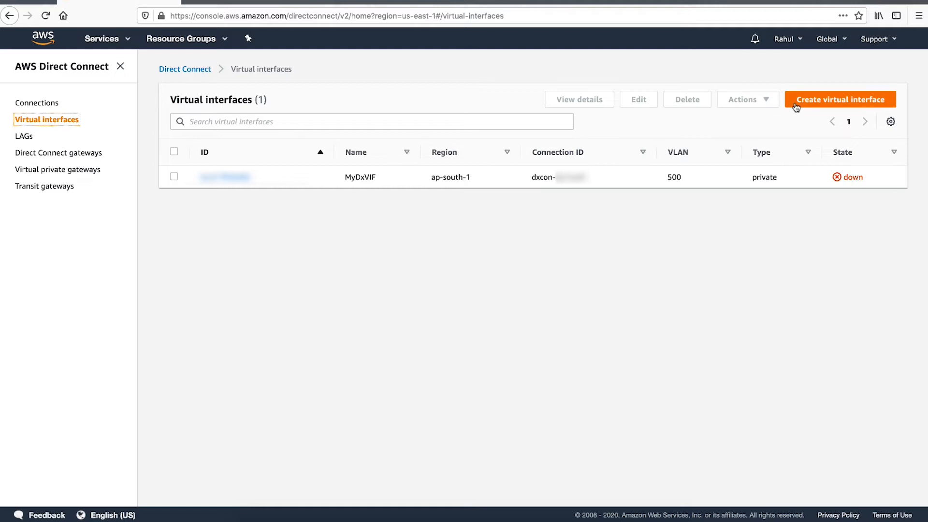
{"action": "left_click", "coordinate": [841, 99]}
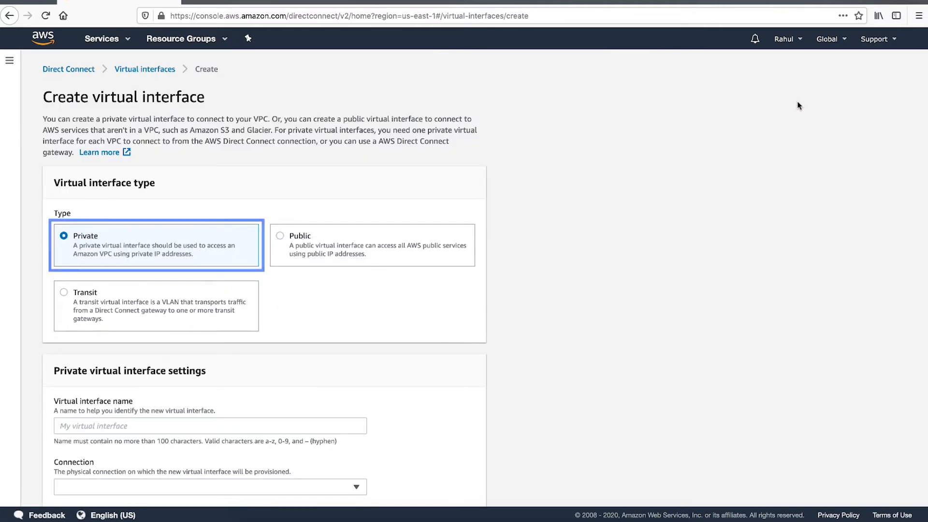
{"action": "scroll", "scroll_direction": "down", "scroll_amount": 3}
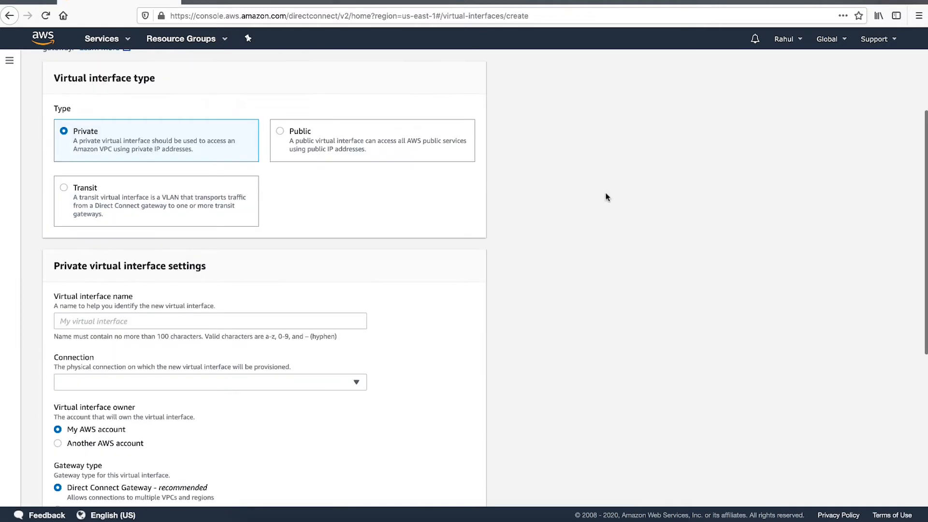
{"action": "type", "text": "DXVIF-DXGW"}
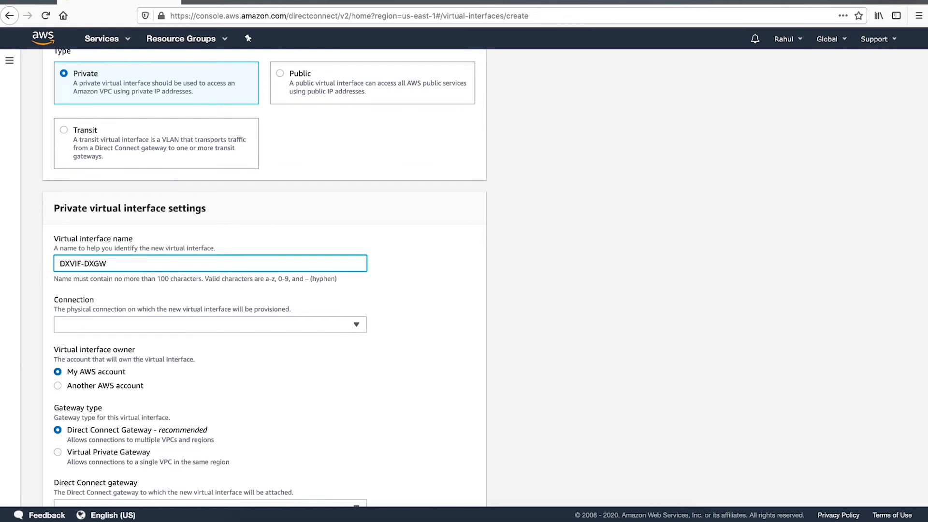
- Choose MyDXConnection as the connection and Direct Connect Gateway as gateway type
{"action": "scroll", "scroll_direction": "down", "scroll_amount": 3}
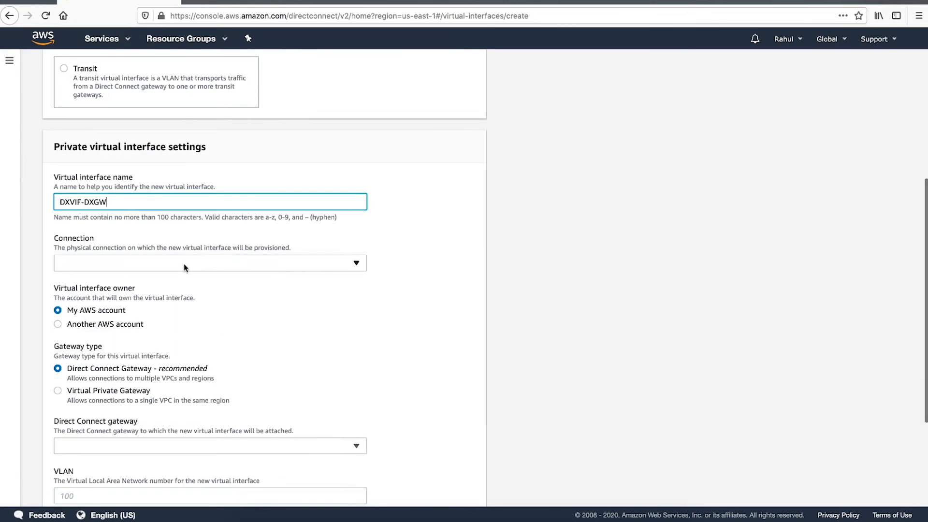
{"action": "left_click", "coordinate": [210, 263]}
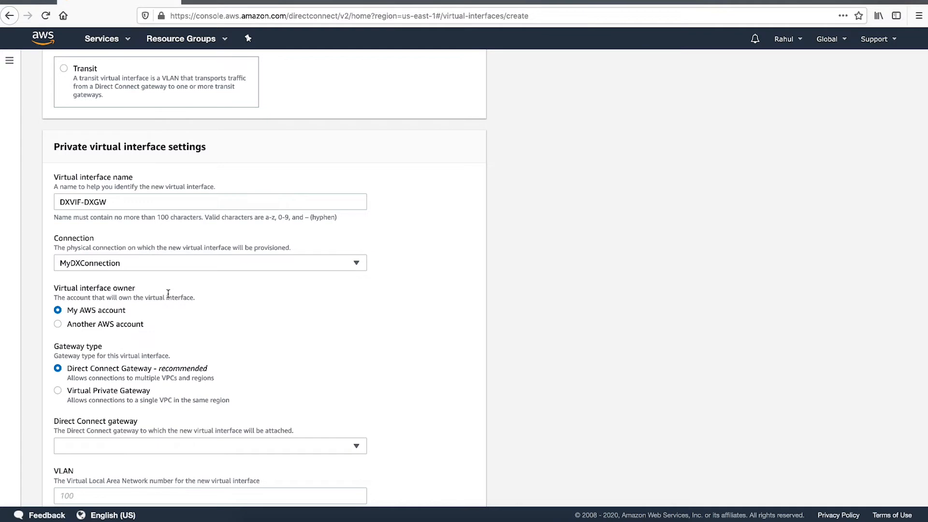
{"action": "left_click", "coordinate": [57, 310]}
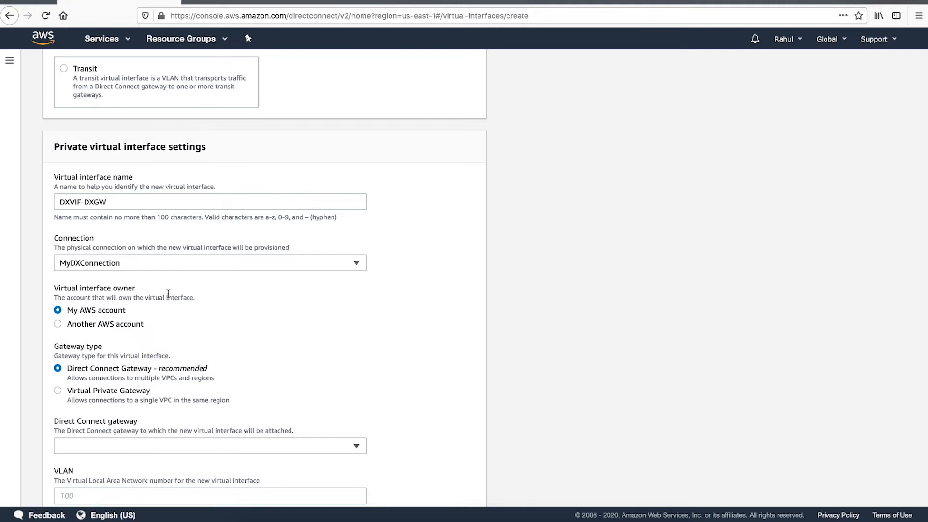
{"action": "left_click", "coordinate": [57, 368]}
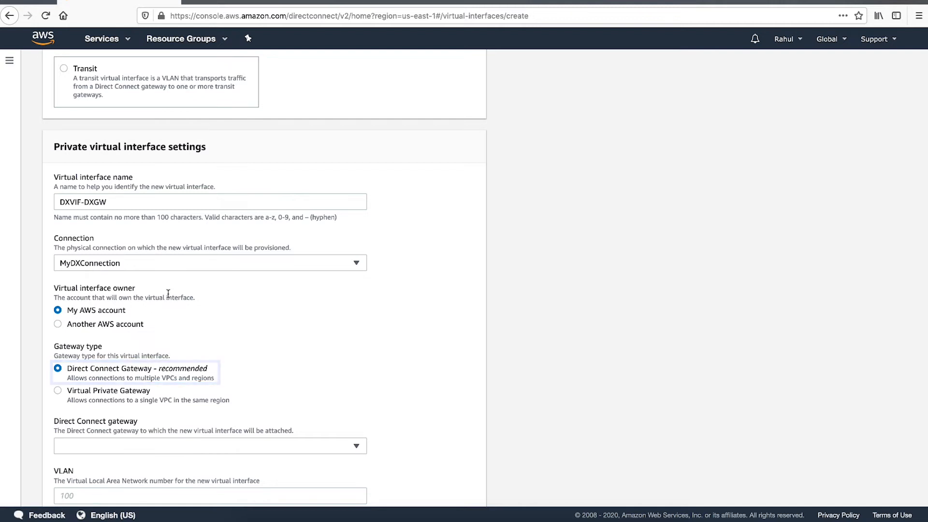
- Attach the interface to MyDXGateway with VLAN 100 and BGP ASN 65000, then create it
{"action": "scroll", "scroll_direction": "down", "scroll_amount": 3}
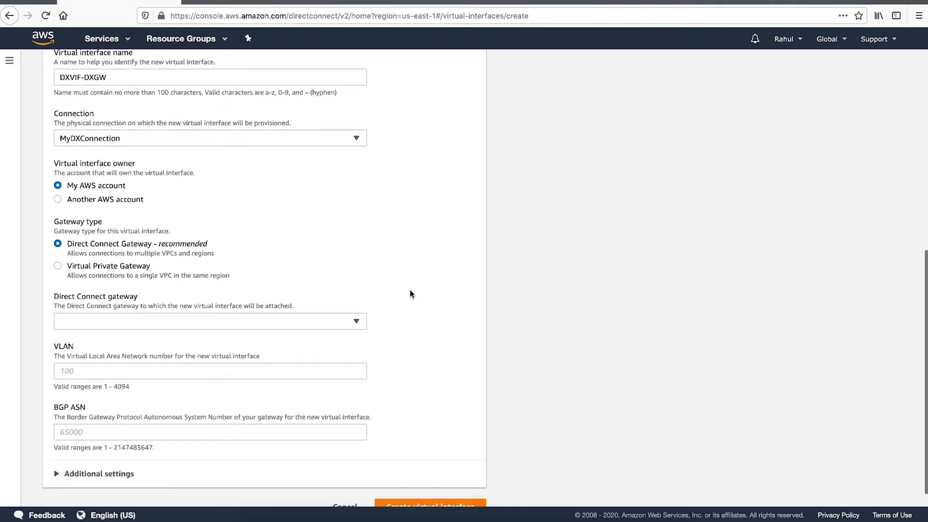
{"action": "left_click", "coordinate": [210, 321]}
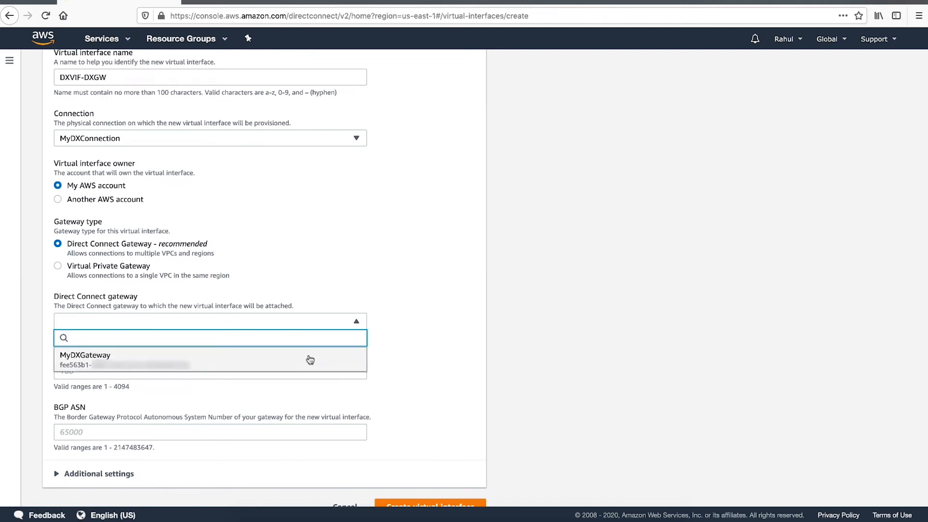
{"action": "left_click", "coordinate": [210, 360]}
{"action": "type", "text": "65000"}
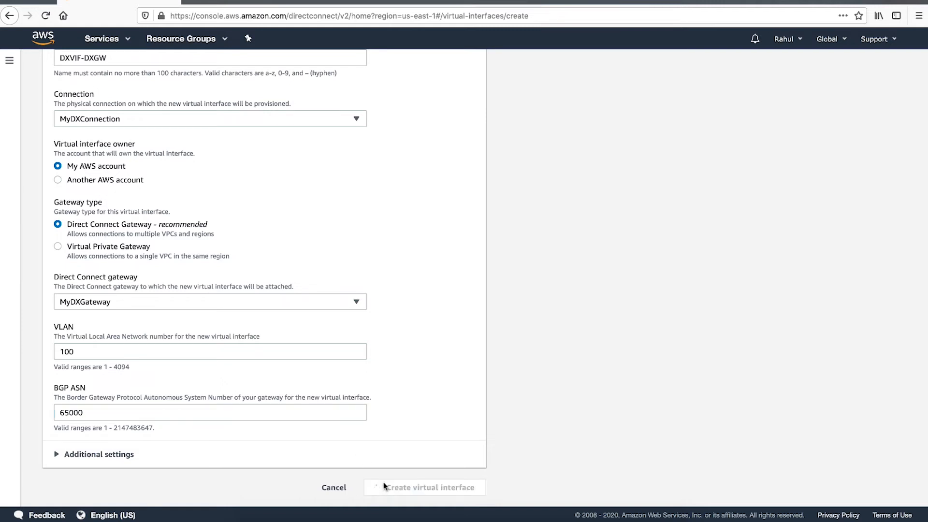
{"action": "left_click", "coordinate": [425, 487]}
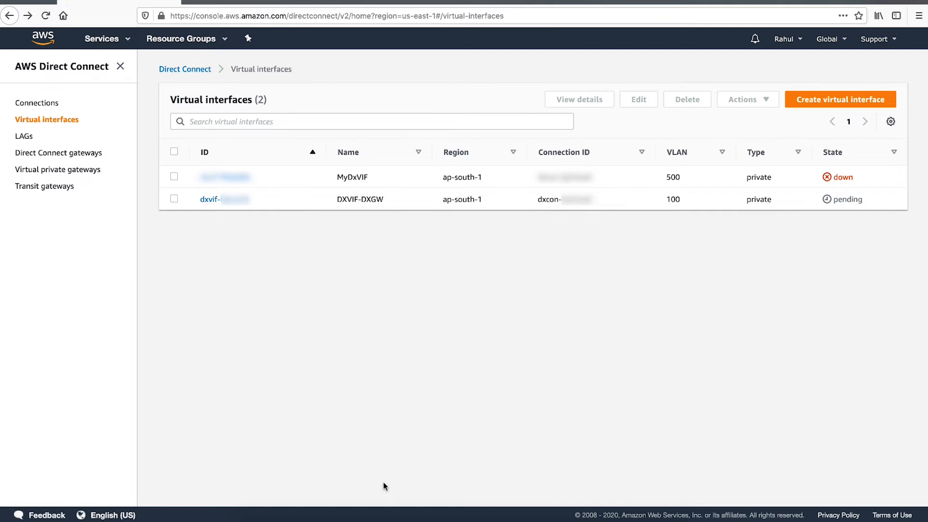
{"action": "mouse_move", "coordinate": [57, 169]}
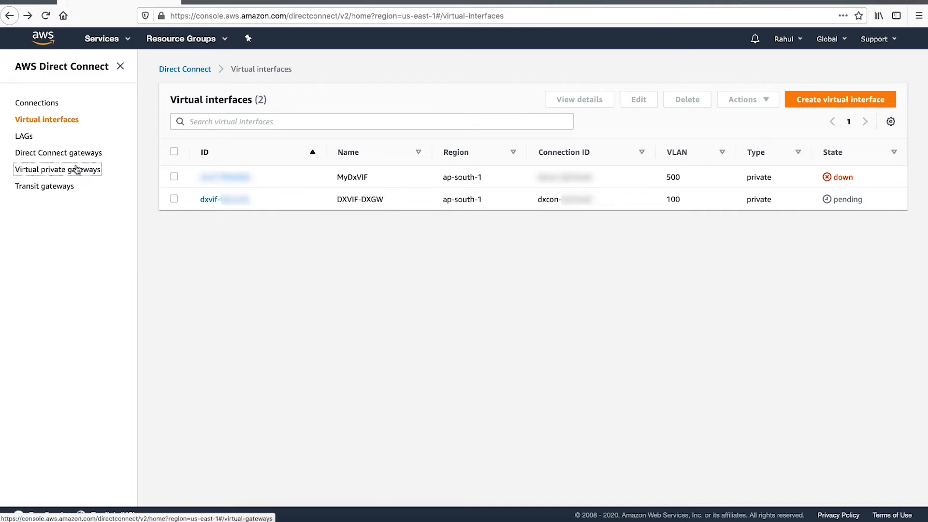
- View virtual private gateway test (vgw-03) and its Direct Connect gateway associations
{"action": "left_click", "coordinate": [57, 169]}
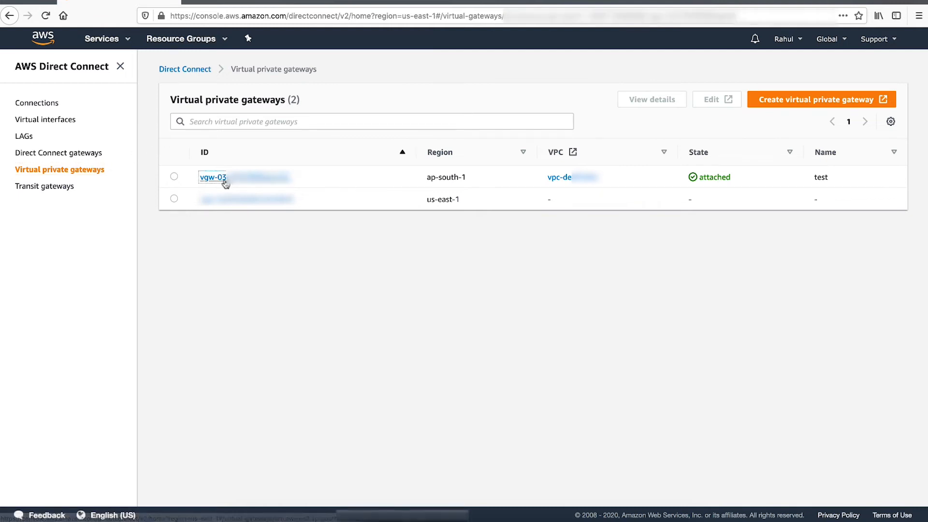
{"action": "left_click", "coordinate": [213, 177]}
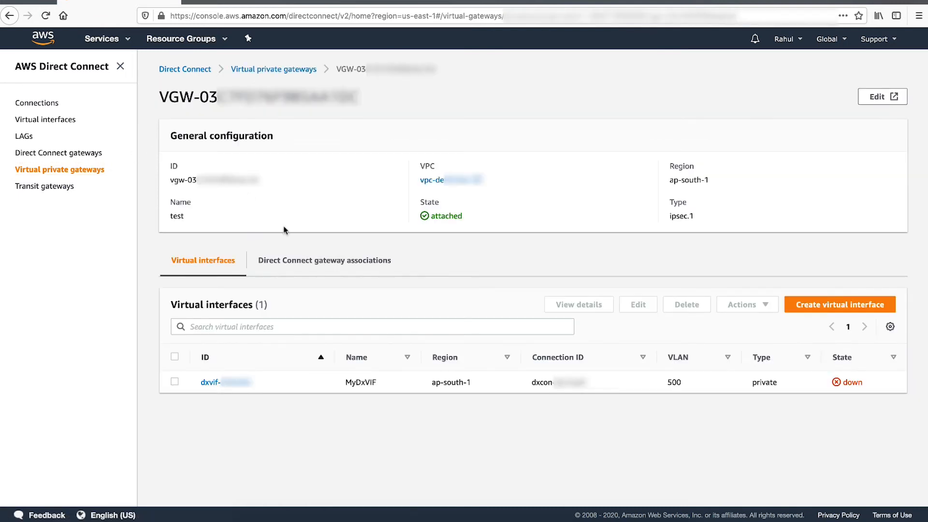
{"action": "left_click", "coordinate": [324, 260]}
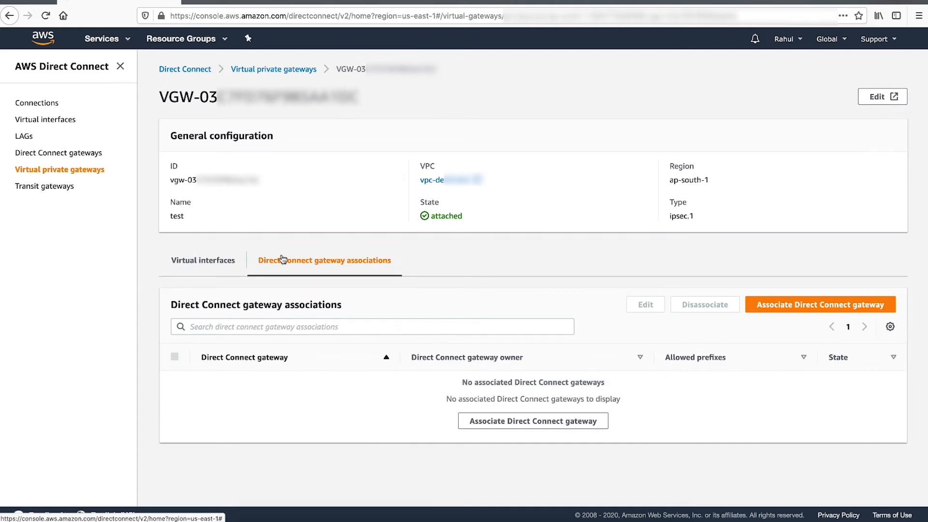
{"action": "mouse_move", "coordinate": [760, 303]}
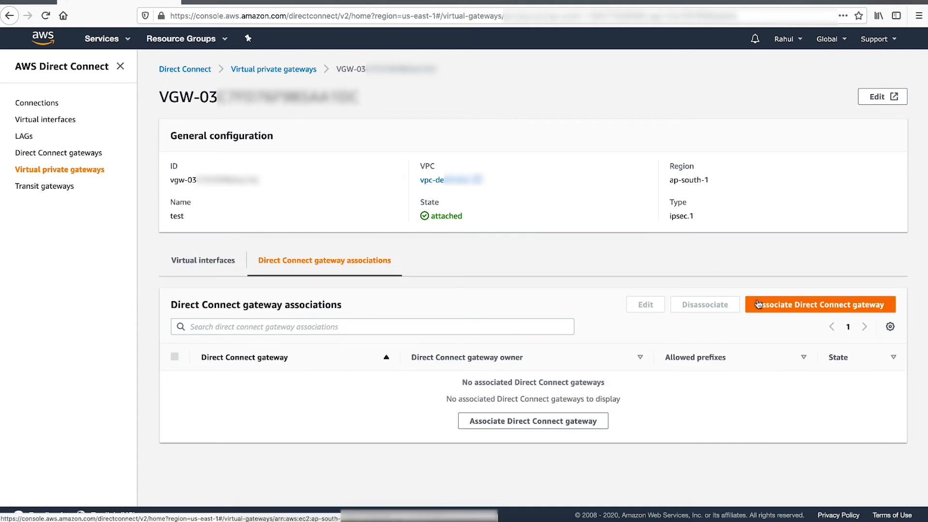
- Associate virtual private gateway test with Direct Connect gateway MyDXGateway
{"action": "left_click", "coordinate": [818, 304]}
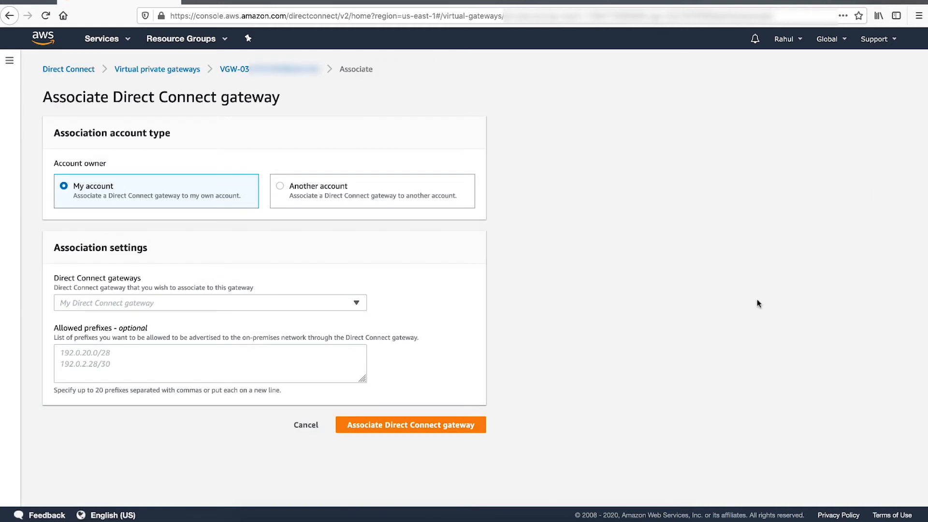
{"action": "left_click", "coordinate": [155, 191]}
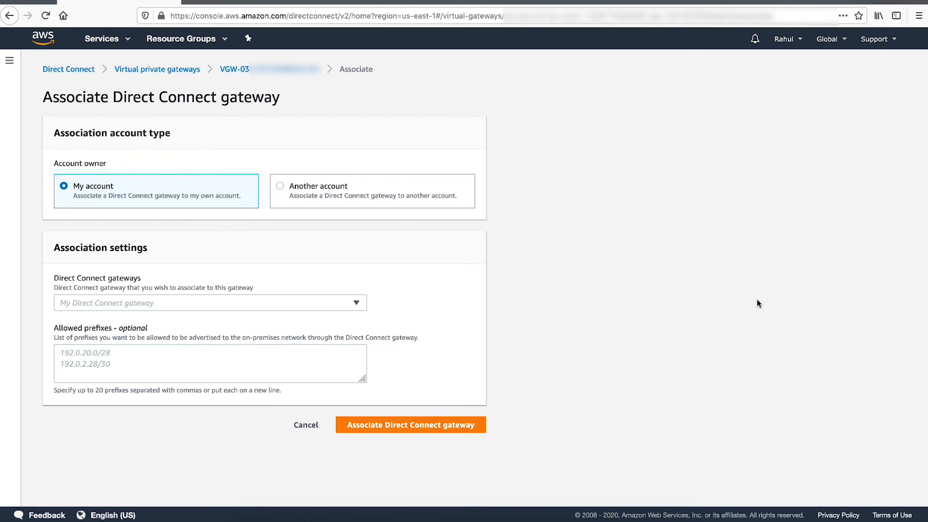
{"action": "left_click", "coordinate": [210, 302]}
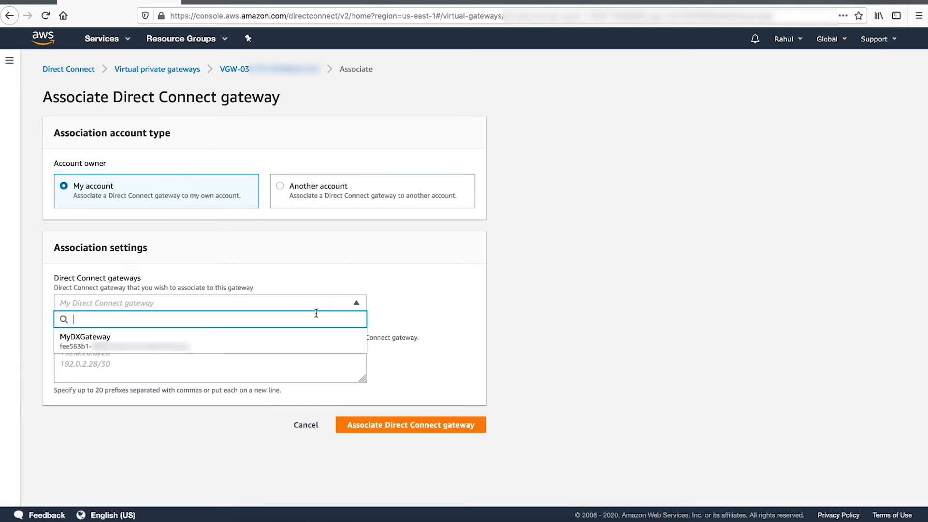
{"action": "left_click", "coordinate": [85, 341]}
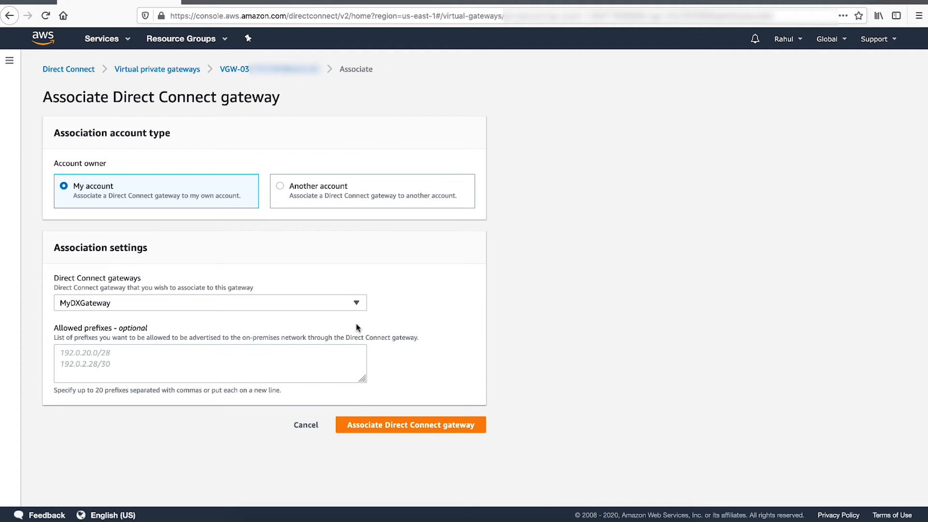
{"action": "mouse_move", "coordinate": [392, 336]}
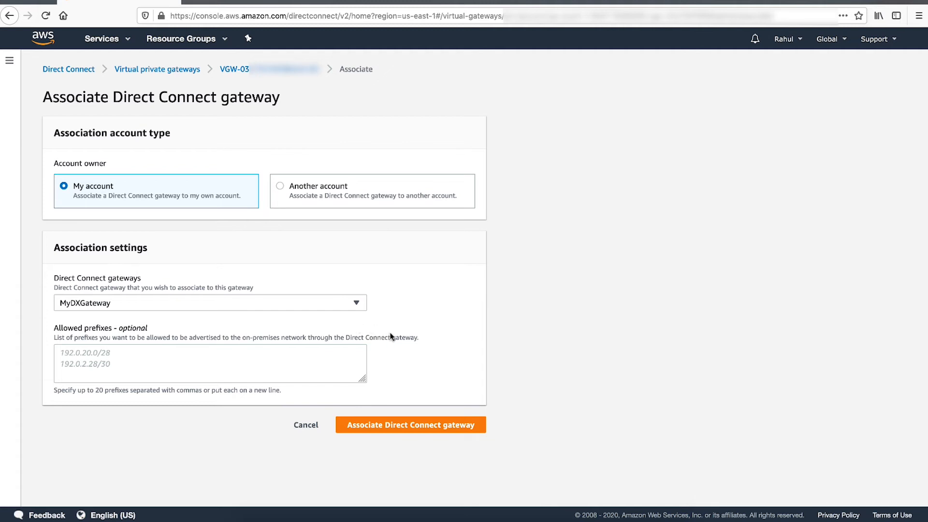
{"action": "left_click", "coordinate": [410, 424]}
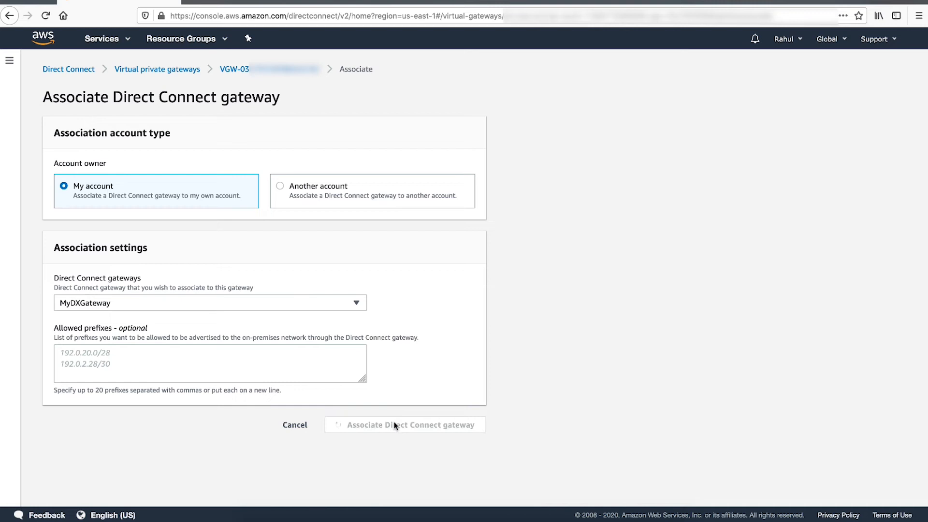
{"action": "left_click", "coordinate": [405, 424]}
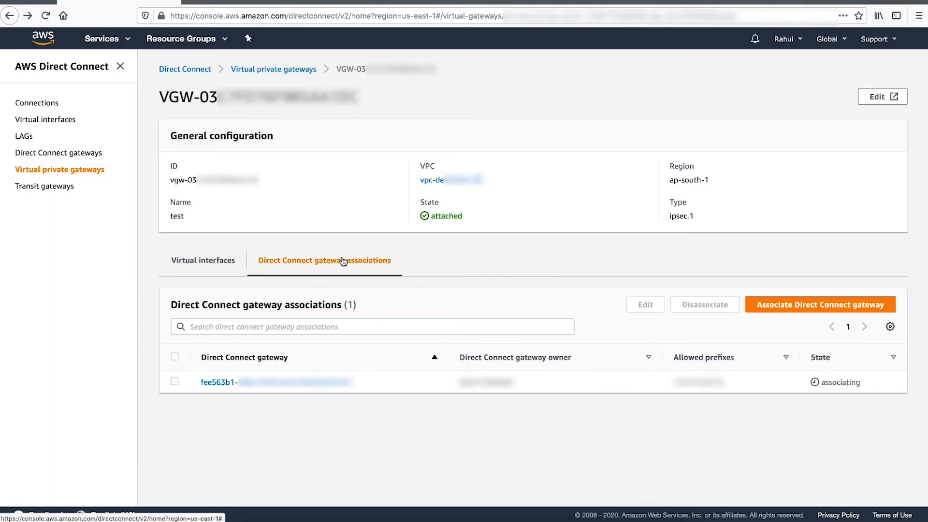